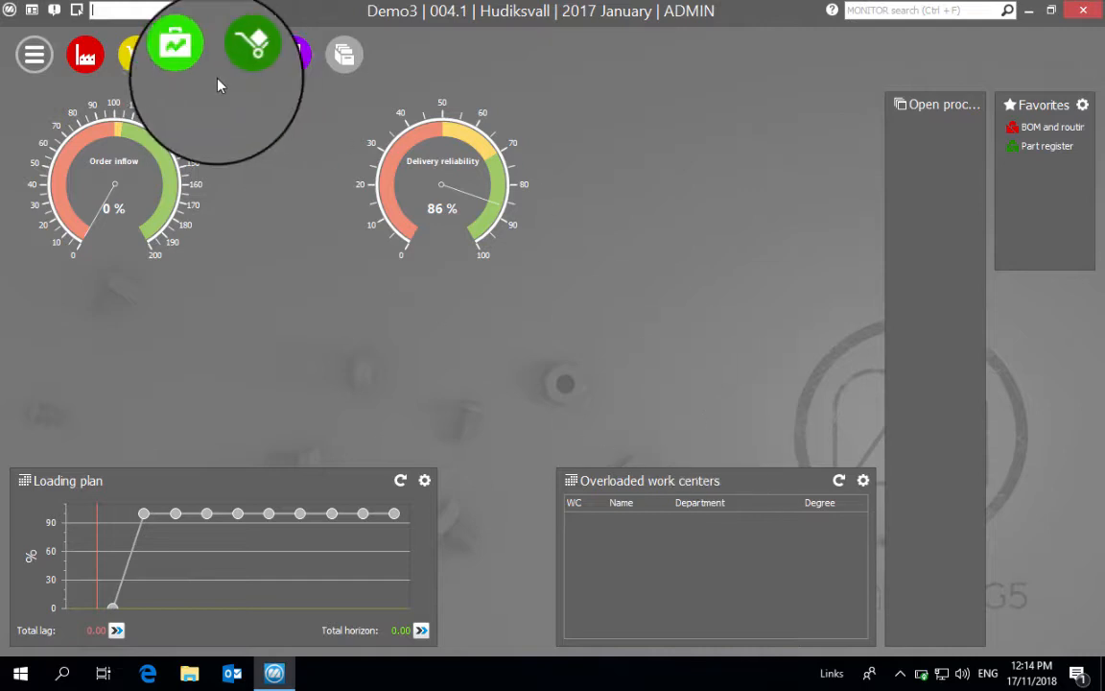
- Open the Purchase module menu to reach its order functions
click(138, 54)
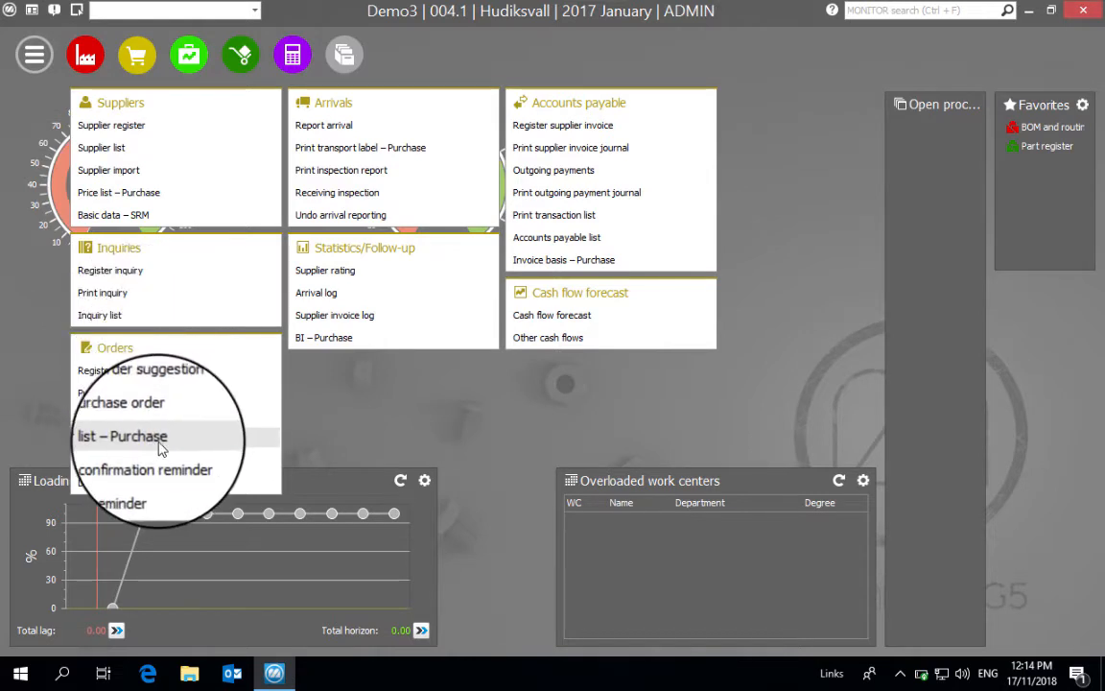
mouse_move(156, 441)
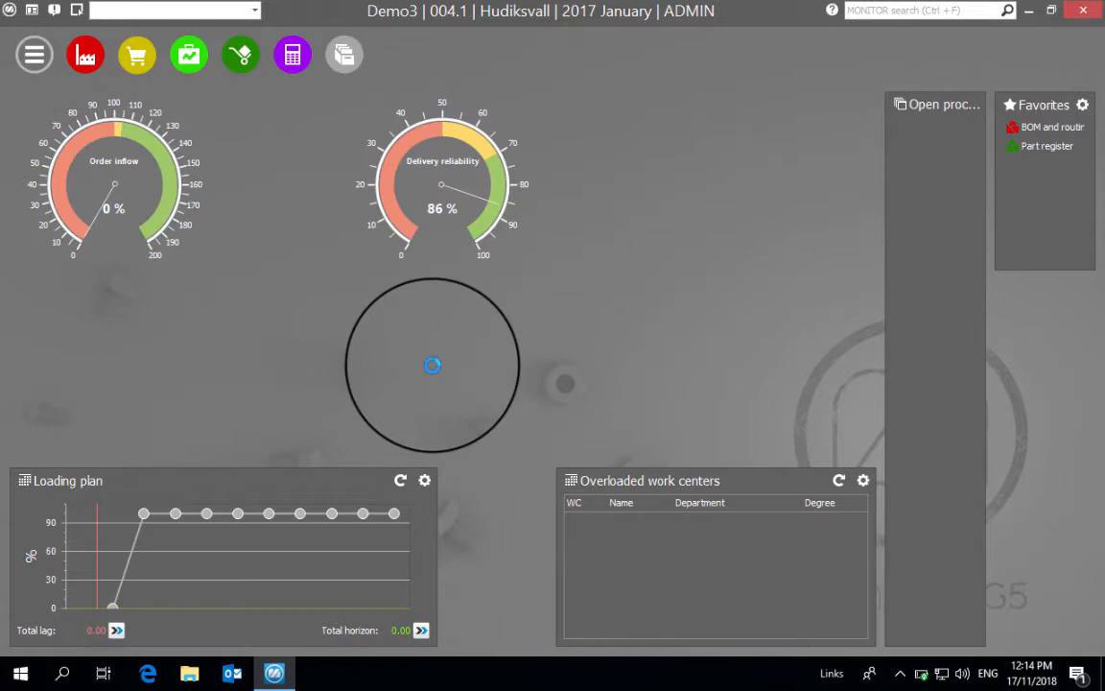
- Run the report as a Total list, presented as totals by order number
click(136, 54)
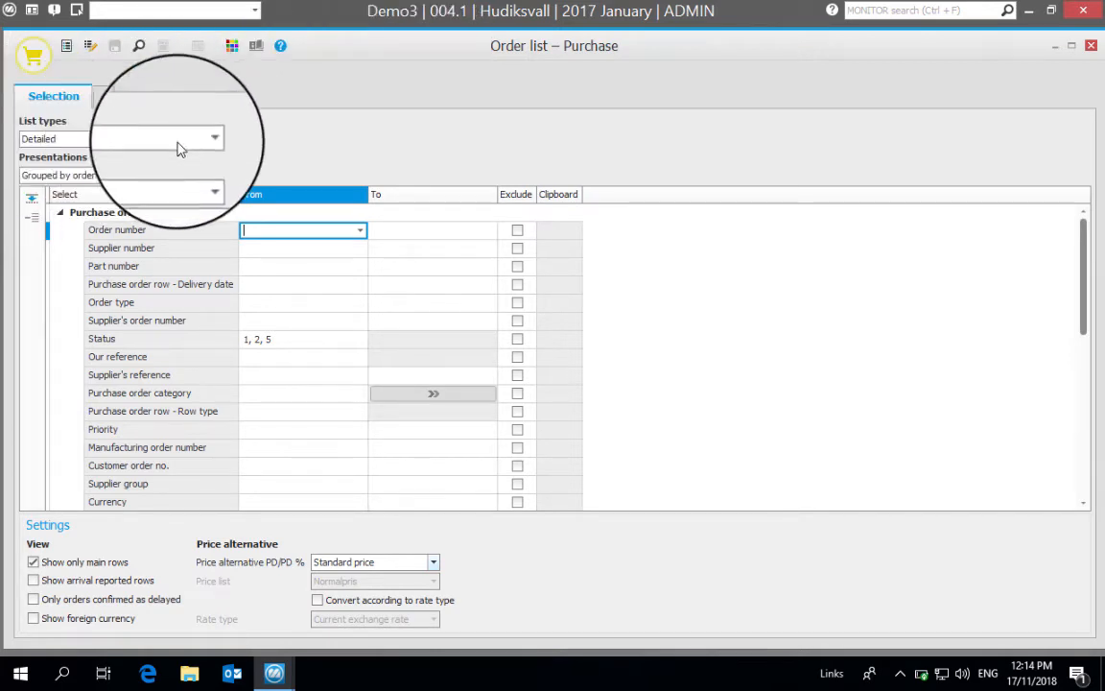
click(215, 138)
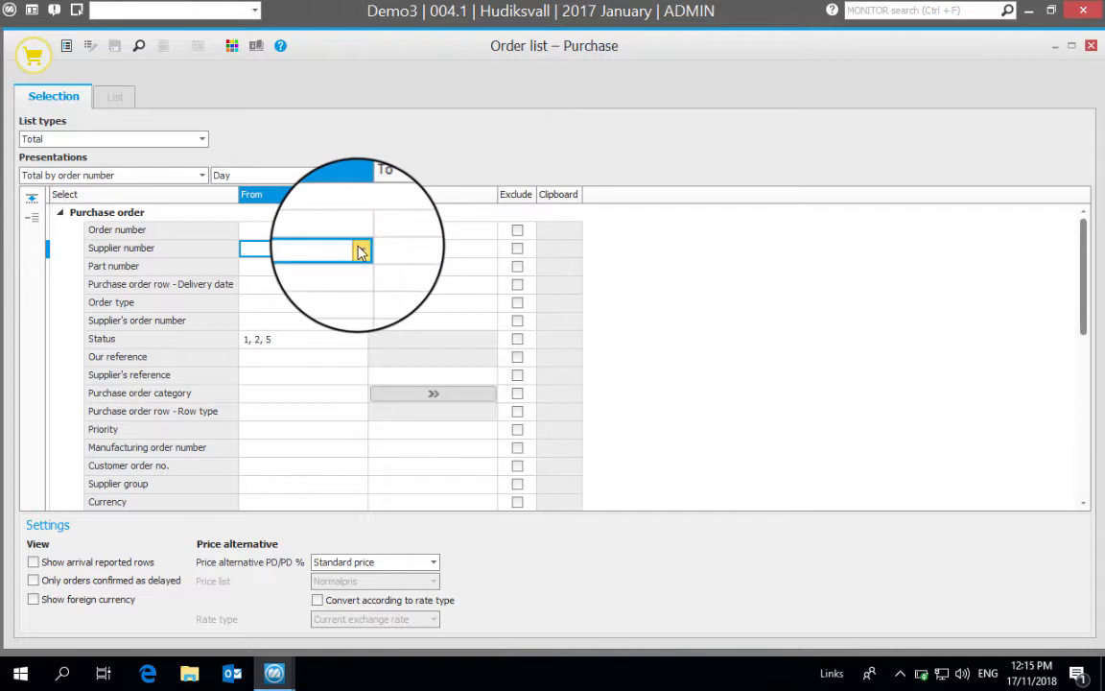
click(361, 248)
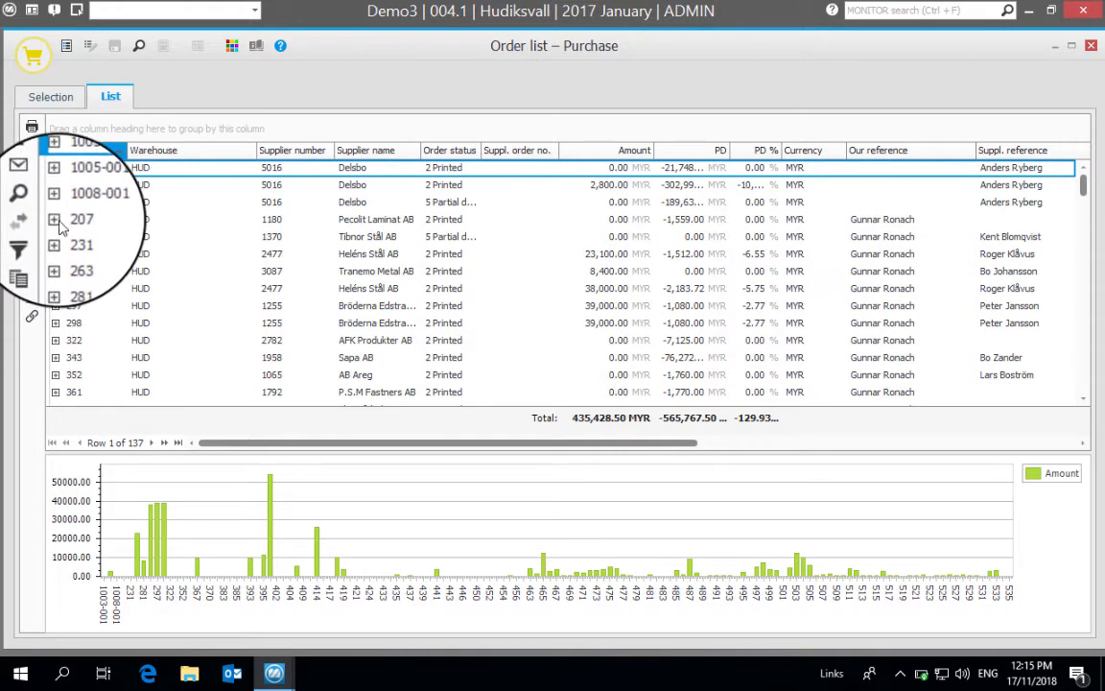
click(55, 219)
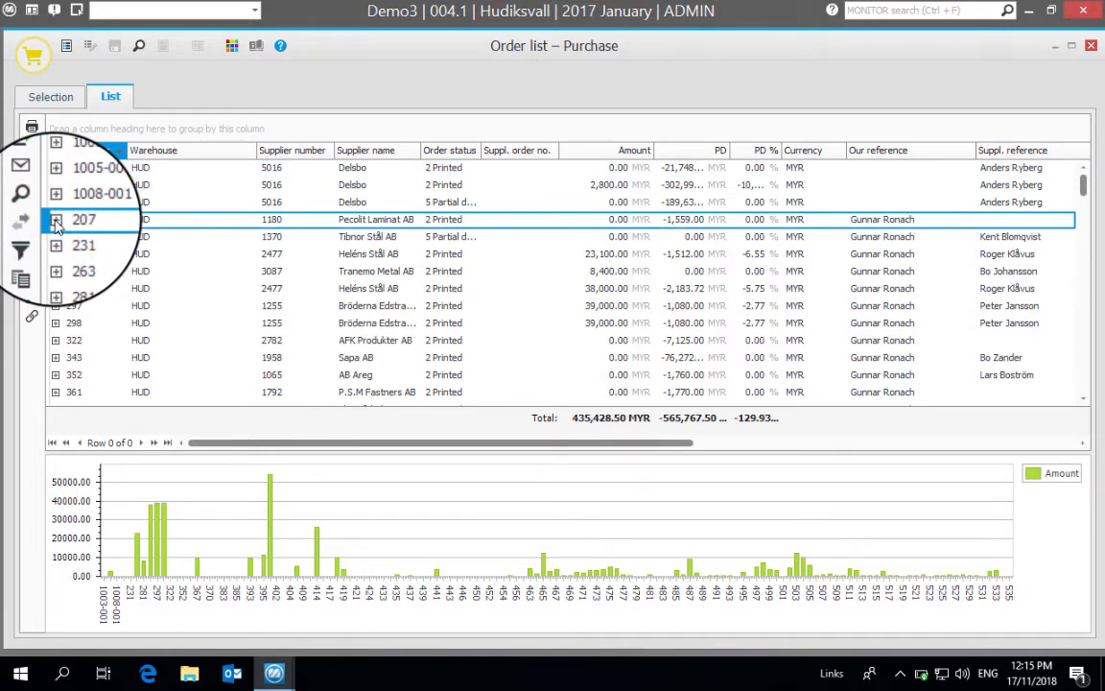
click(56, 219)
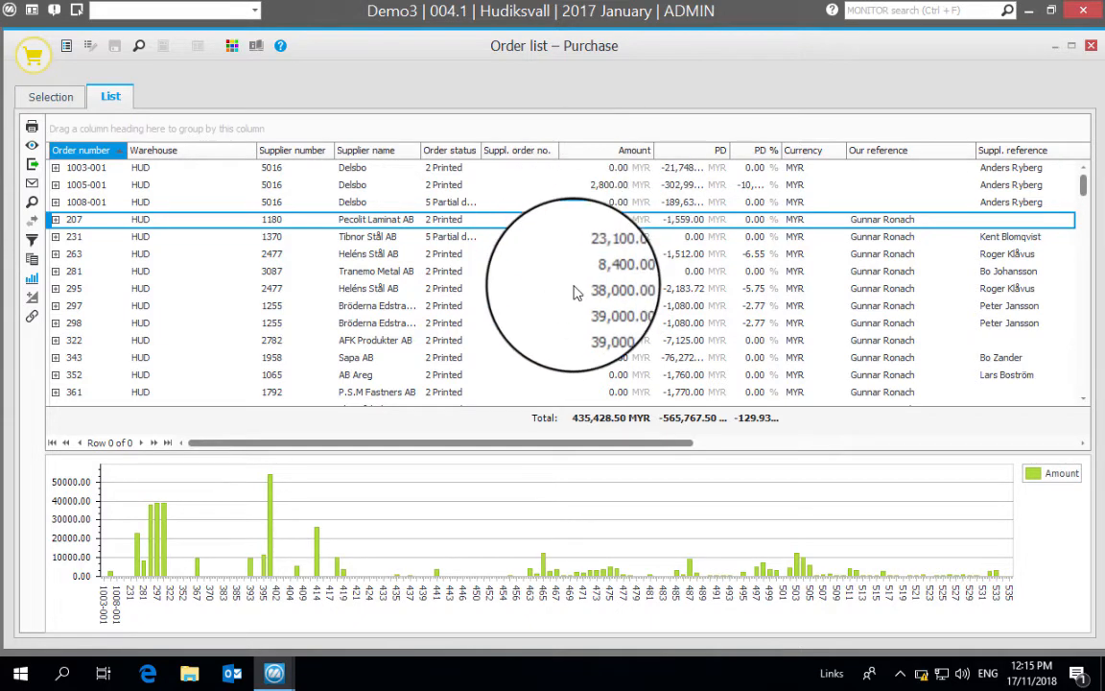
- Drag the Earliest delivery date column so it sits right after Order number
scroll(right, 3)
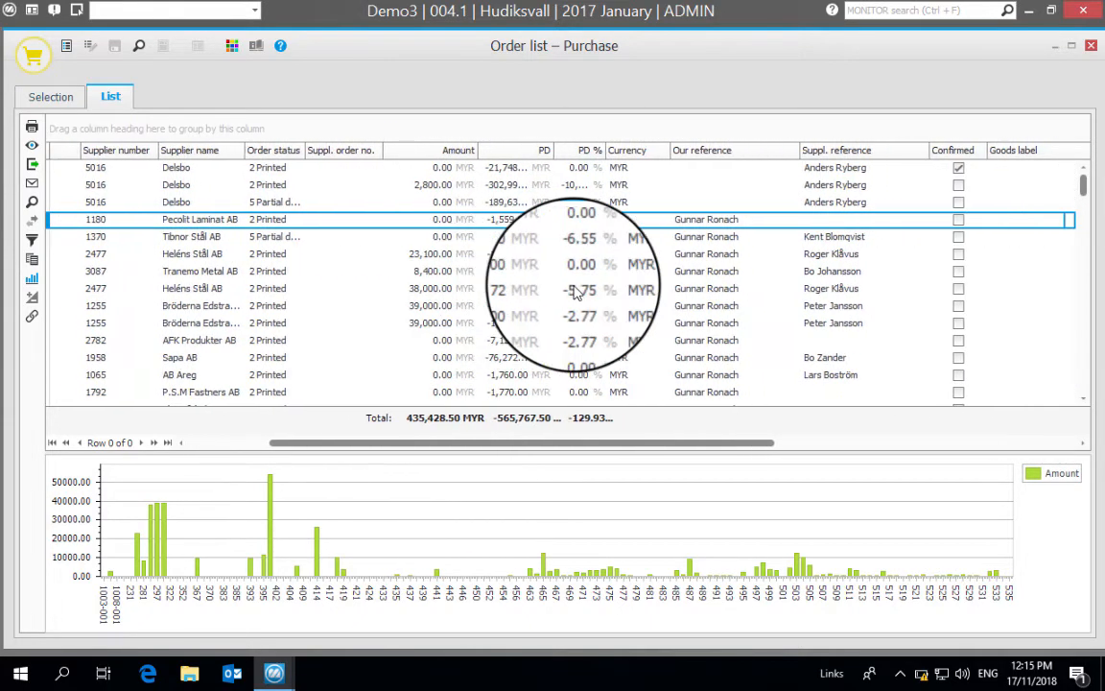
scroll(right, 3)
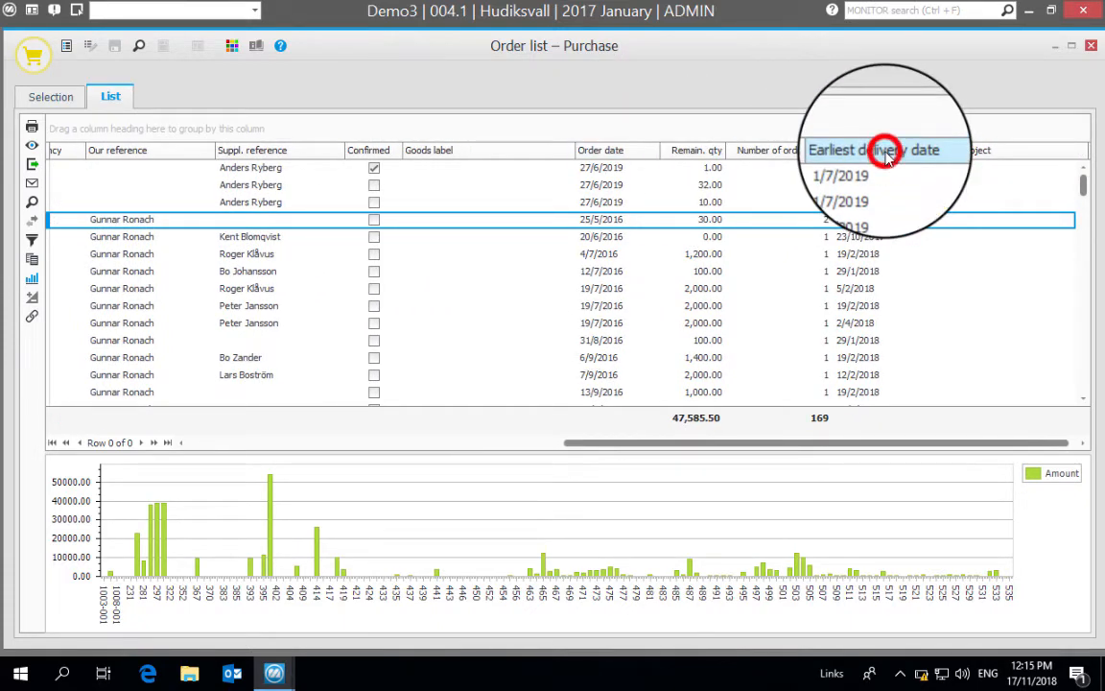
click(891, 150)
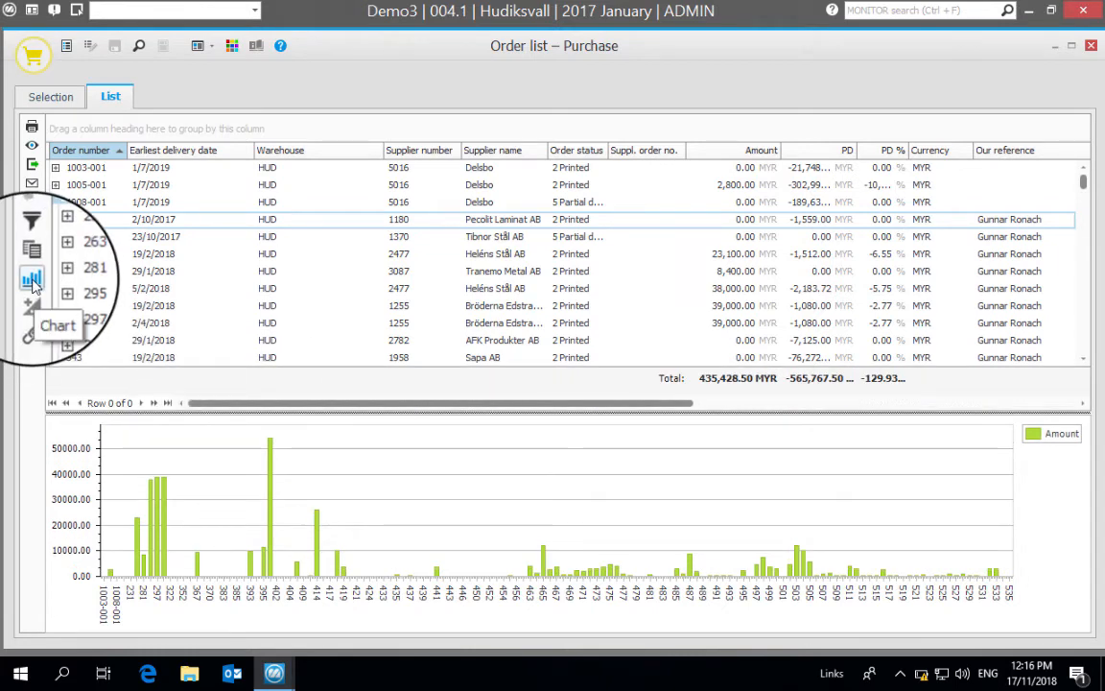
- Set the Amount chart's type to Line and apply it
click(31, 278)
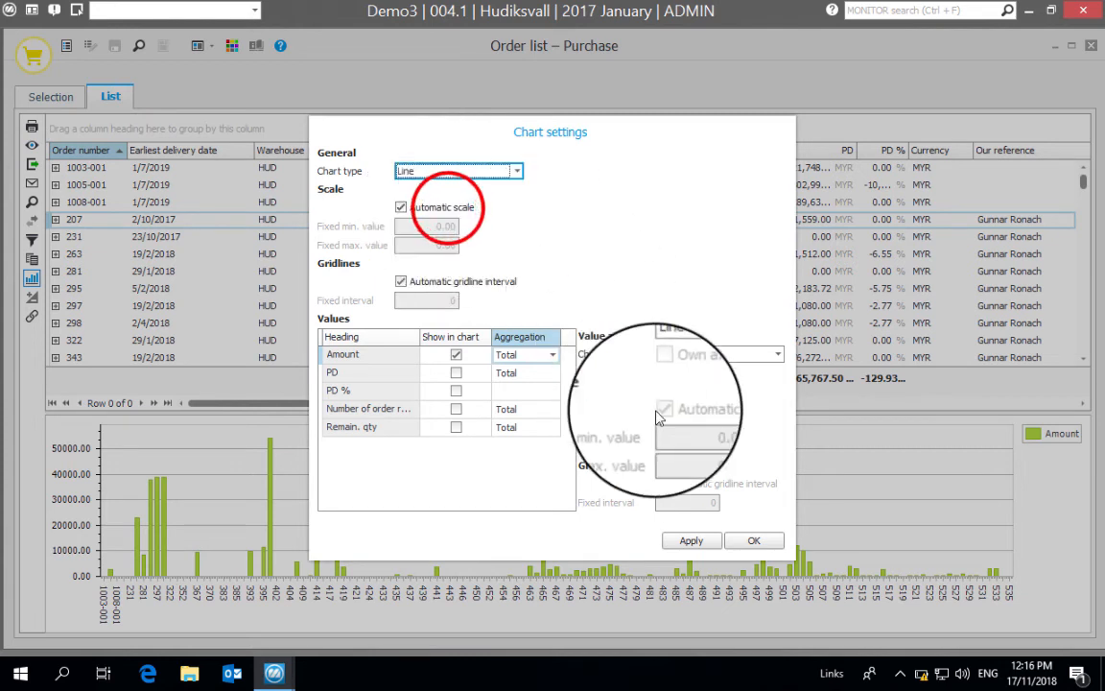
click(691, 541)
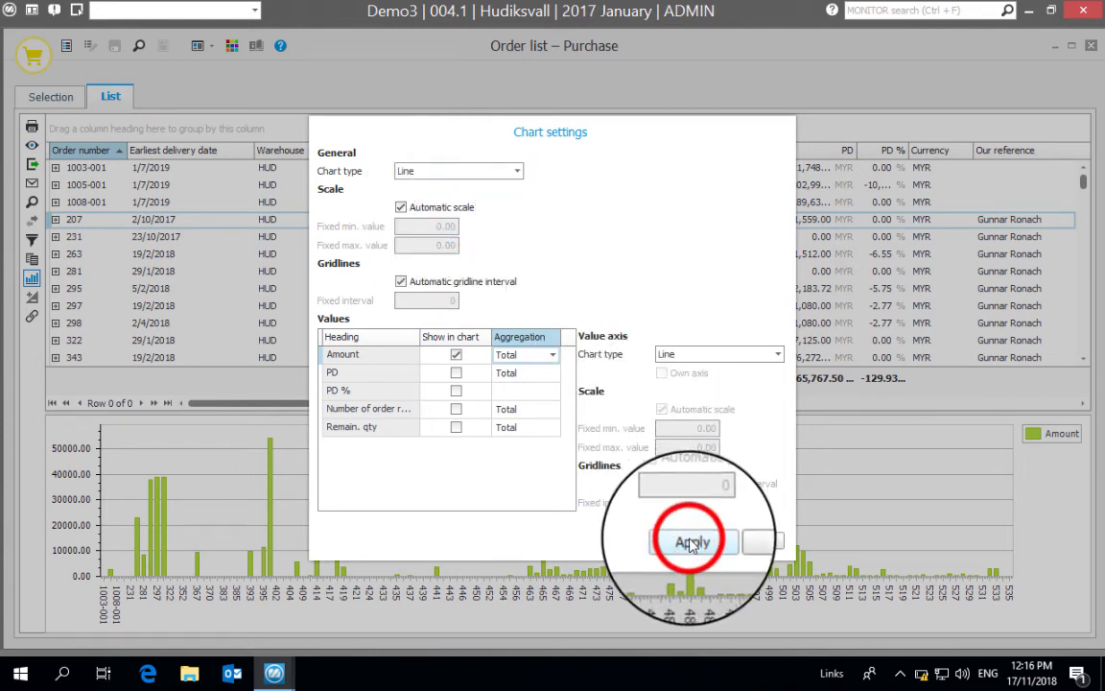
click(692, 541)
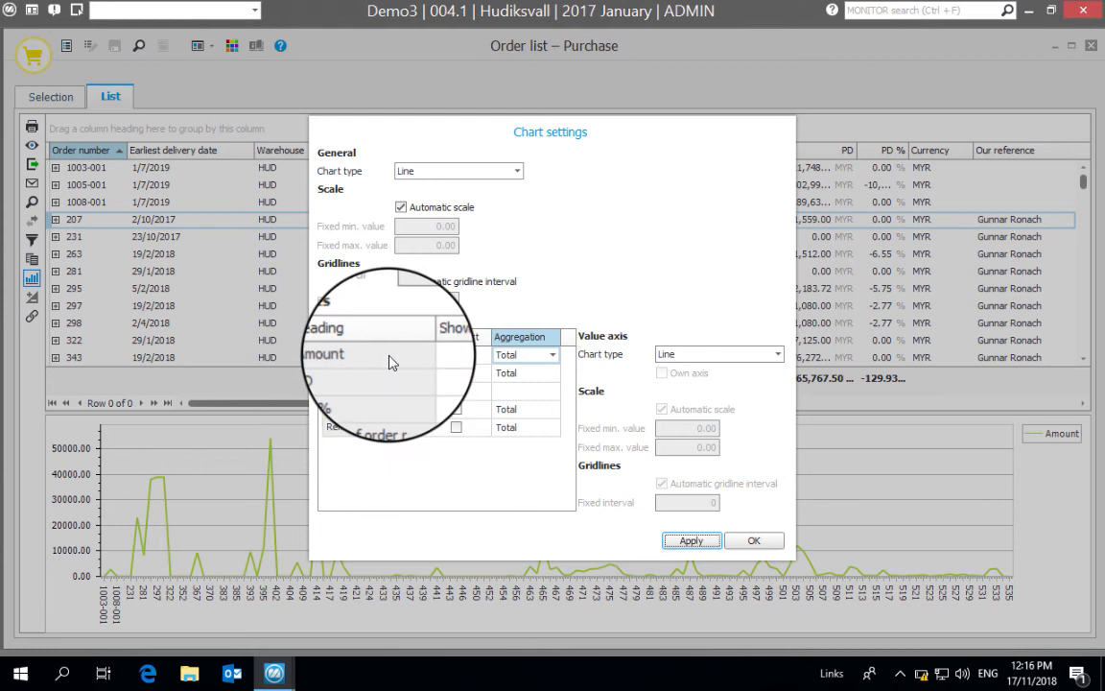
click(552, 354)
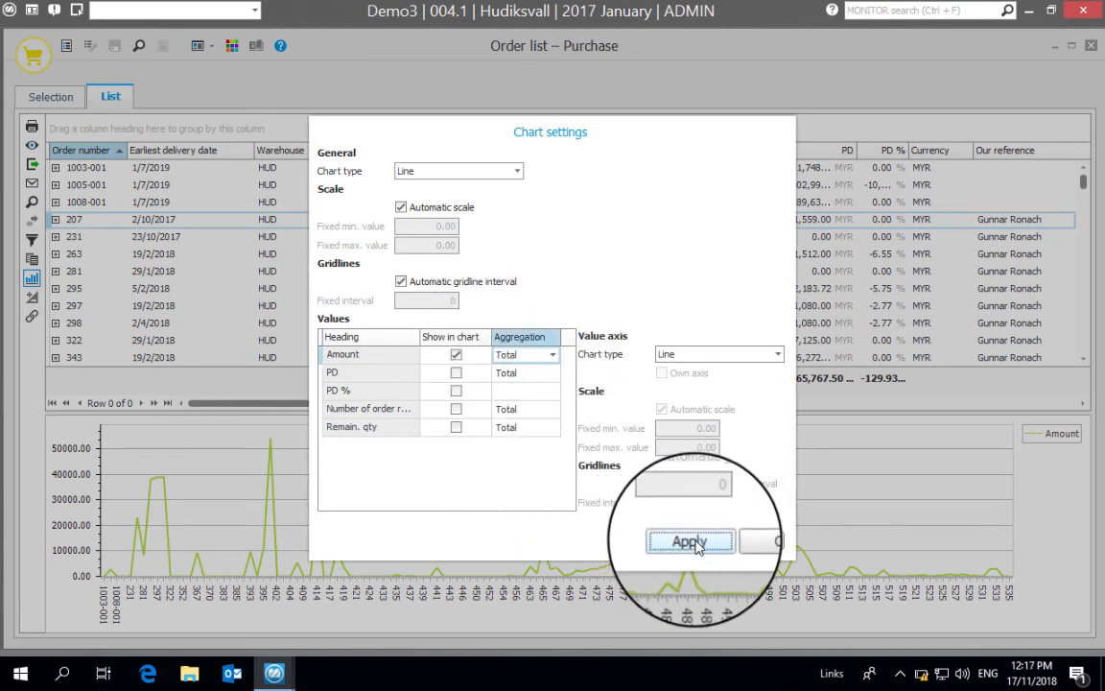
click(691, 541)
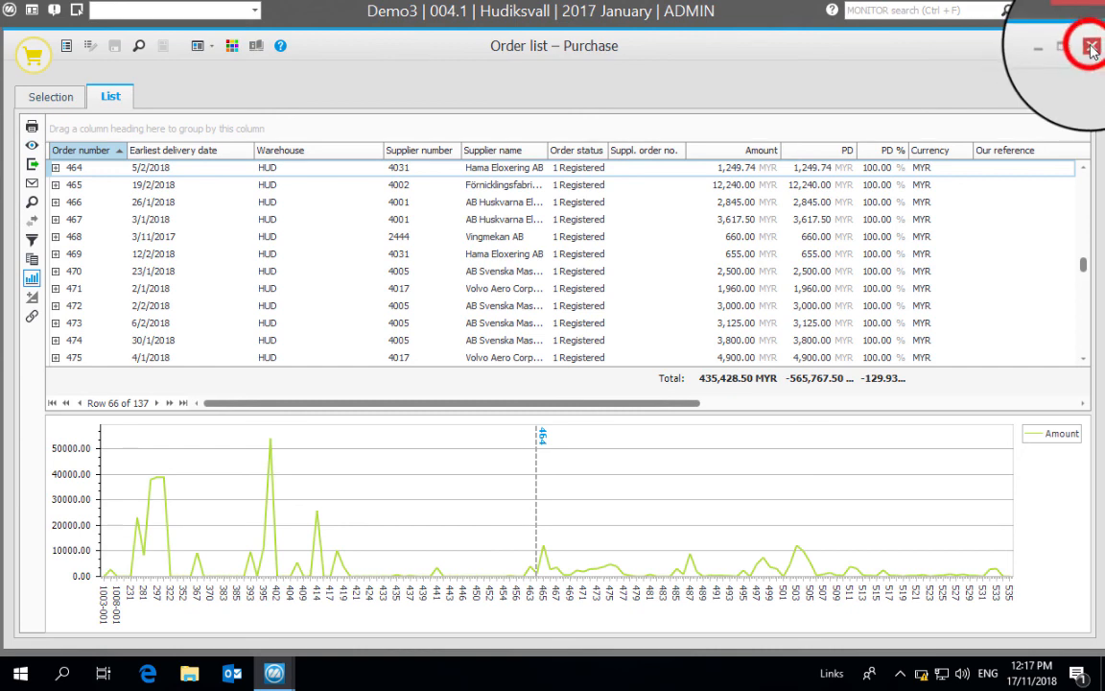
- Close the Order list – Purchase window back to the dashboard
click(1061, 46)
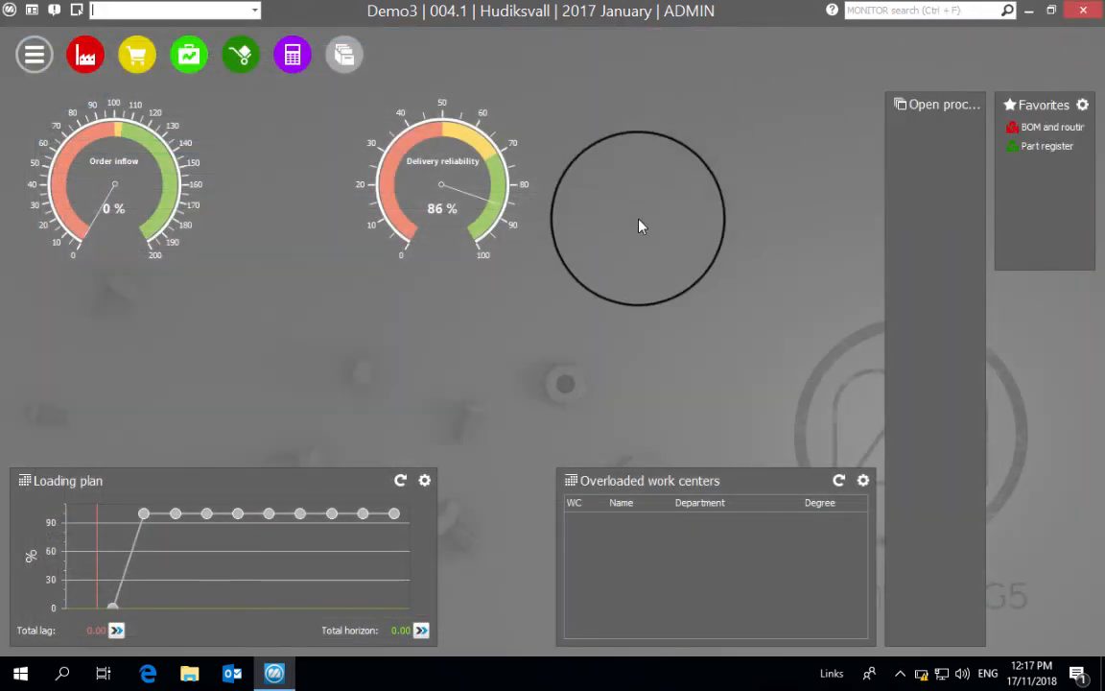